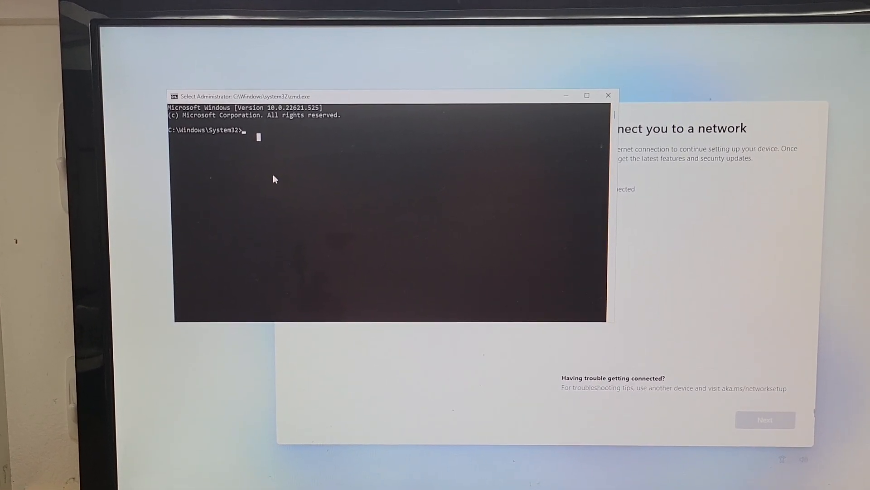
# - Run the oobe\bypassnro command in Command Prompt so setup restarts without needing internet
pyautogui.write('oobe')
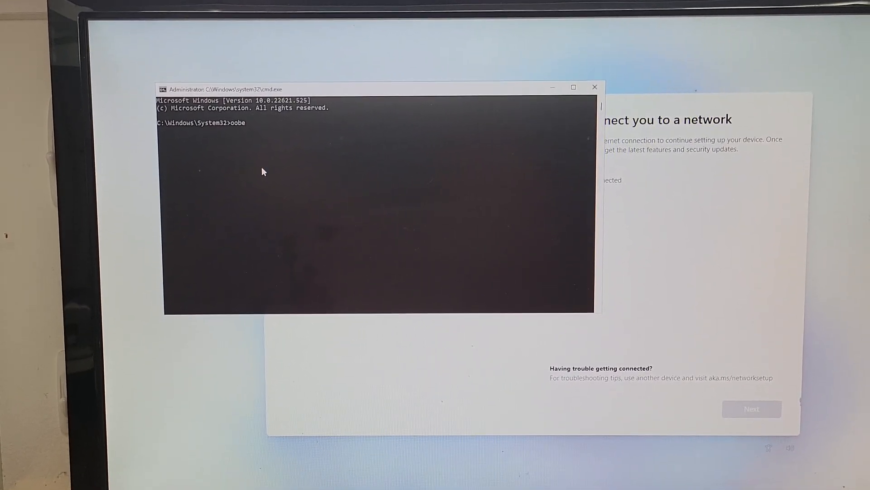
pyautogui.write('\\b')
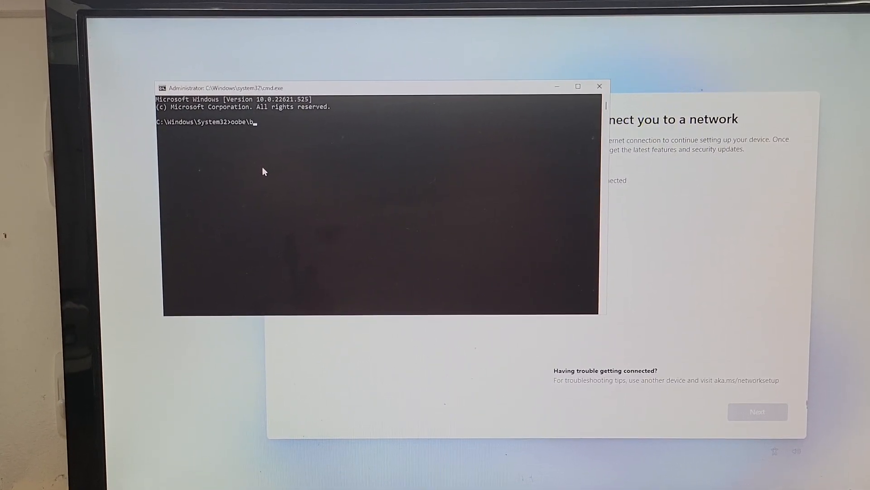
pyautogui.write('ypa')
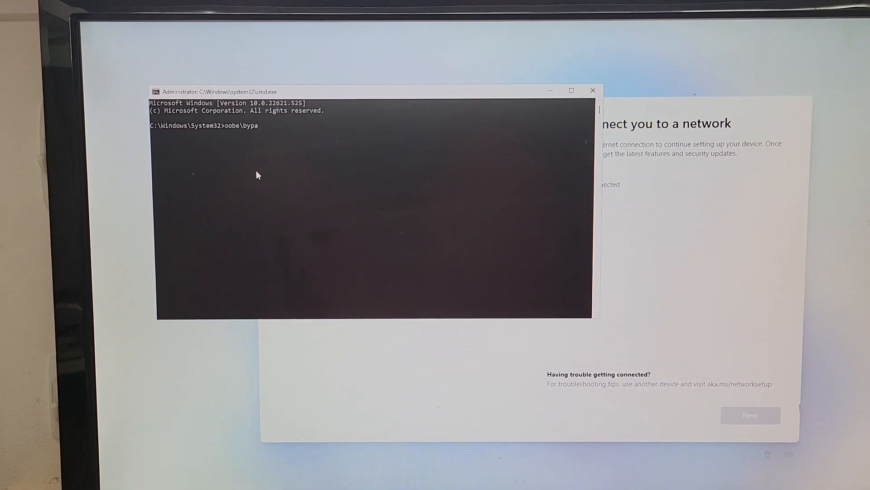
pyautogui.write('ss')
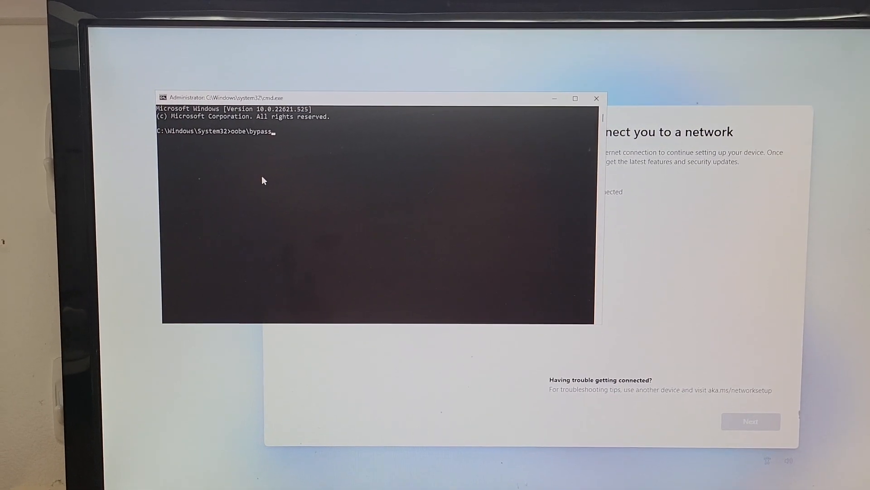
pyautogui.write('nro')
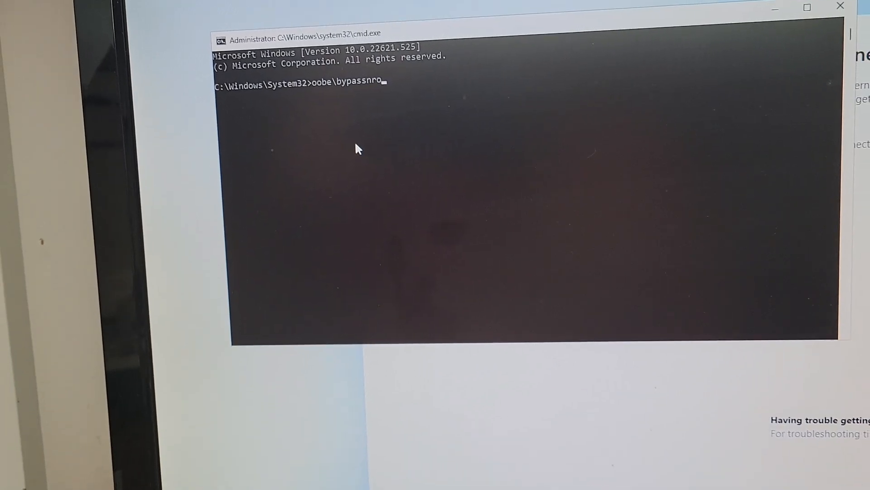
pyautogui.press('enter')
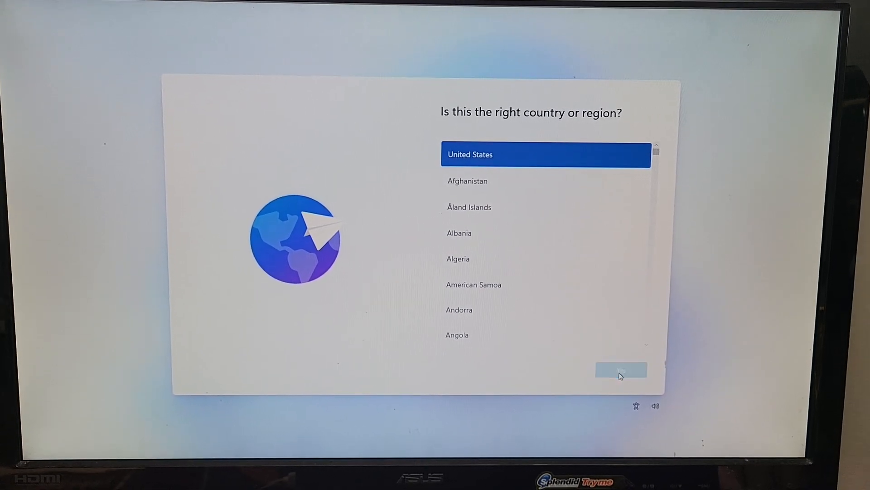
# - Confirm United States and the US keyboard layout, skipping a second layout
pyautogui.click(621, 370)
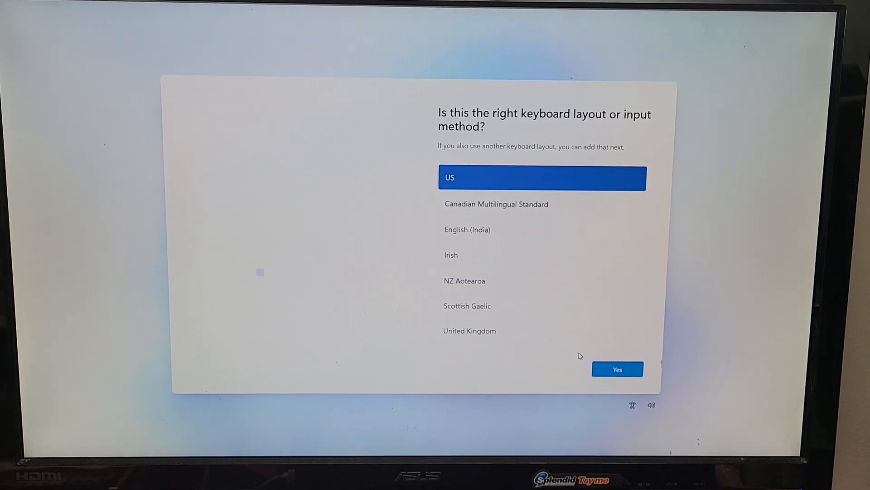
pyautogui.click(617, 369)
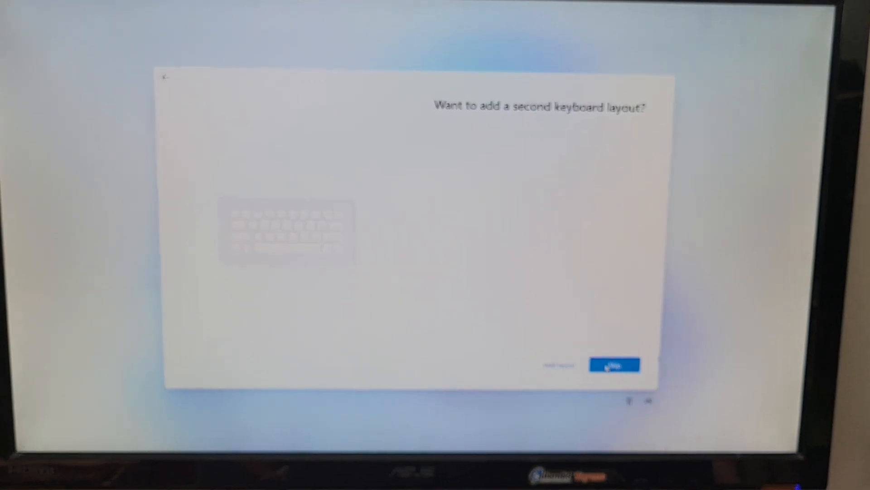
pyautogui.click(615, 364)
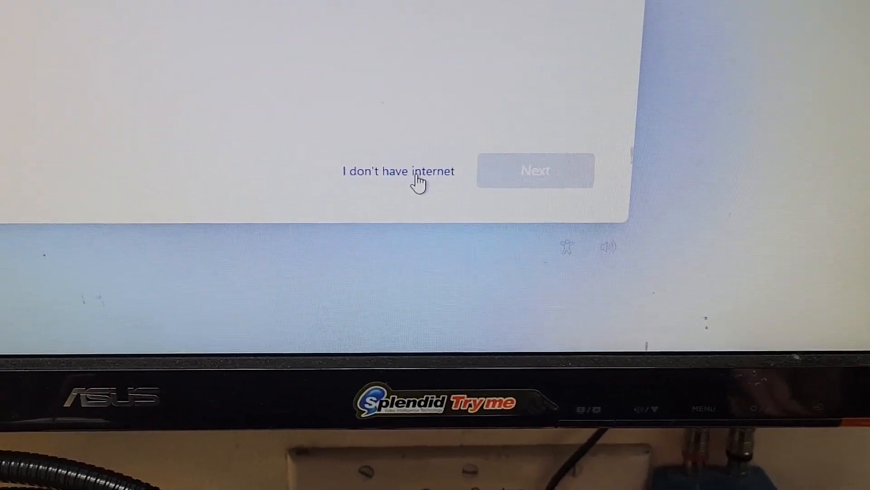
# - Choose 'I don't have internet' and continue with limited setup
pyautogui.click(398, 171)
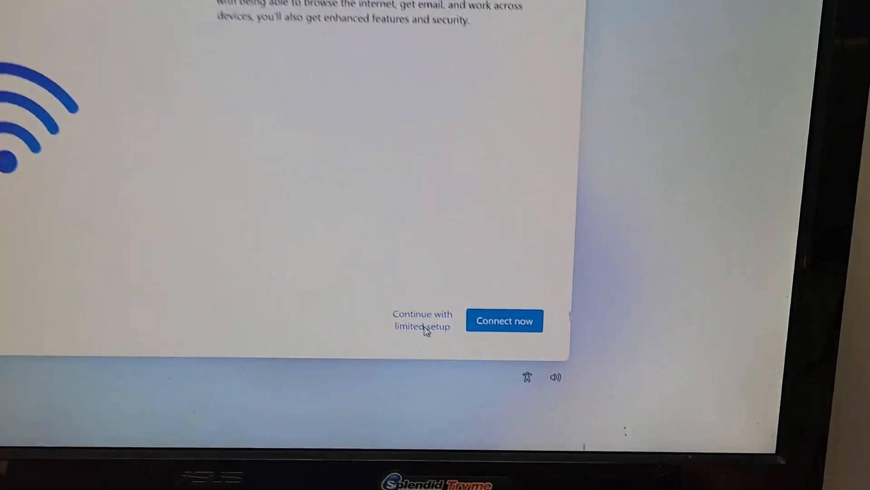
pyautogui.click(422, 320)
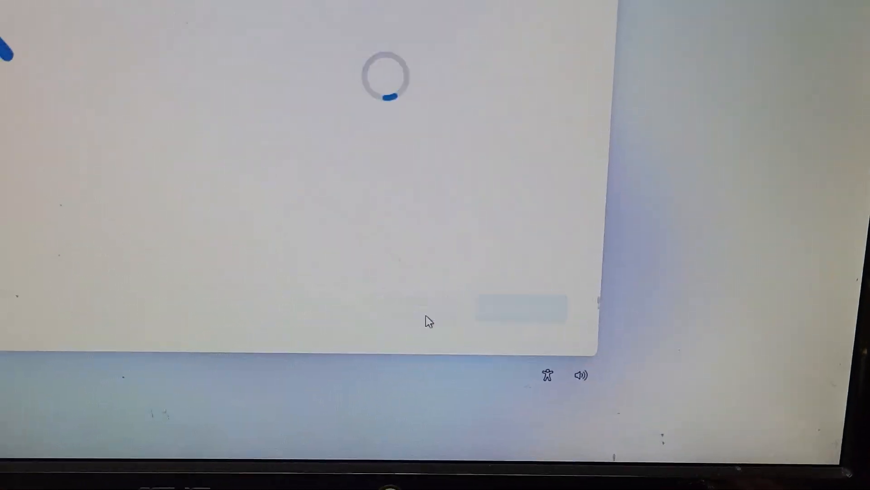